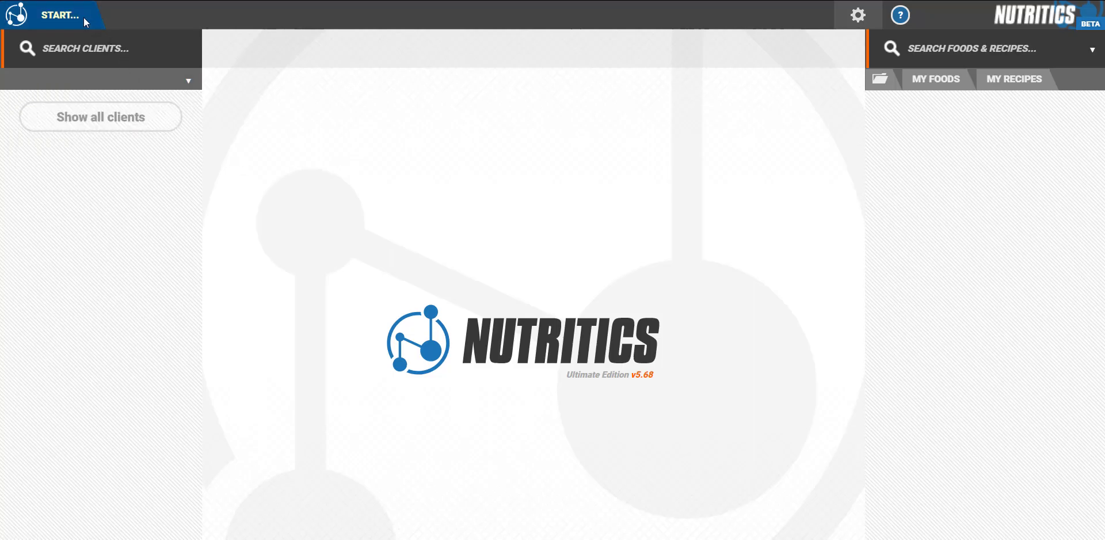
Step: Create a new food from START > New Food, using the From label option
left_click(59, 15)
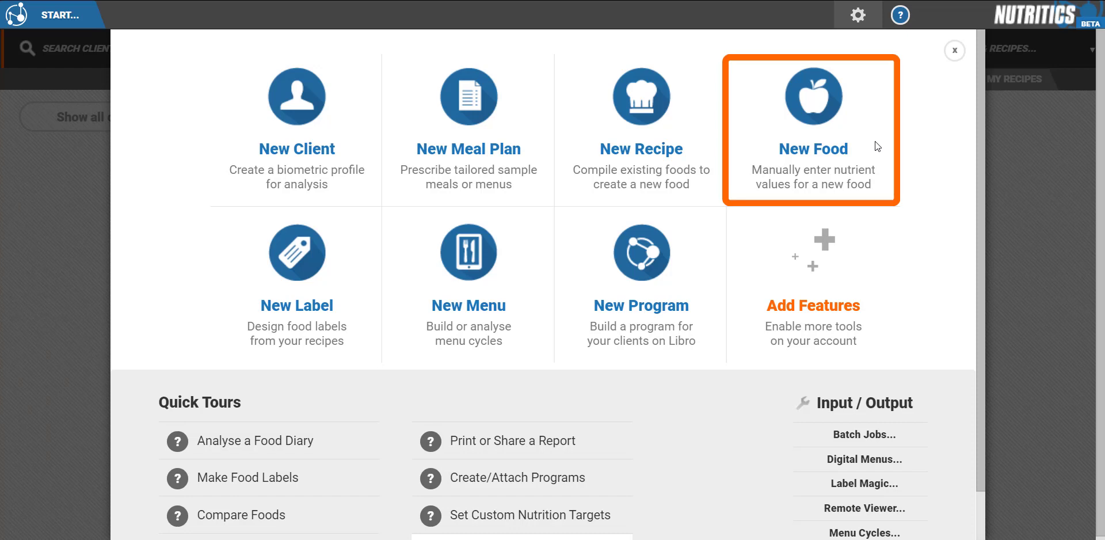
left_click(812, 130)
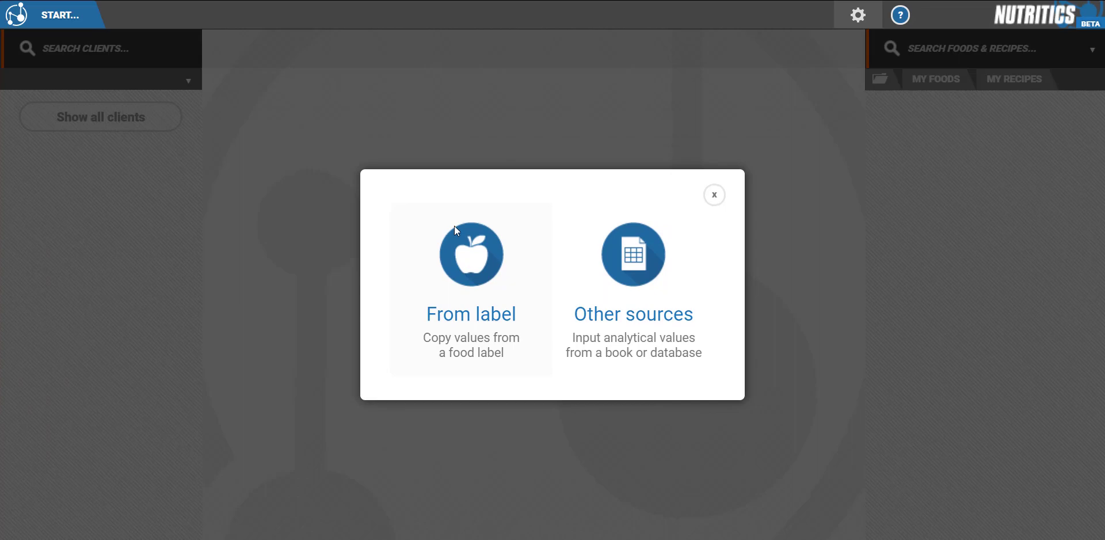
mouse_move(470, 370)
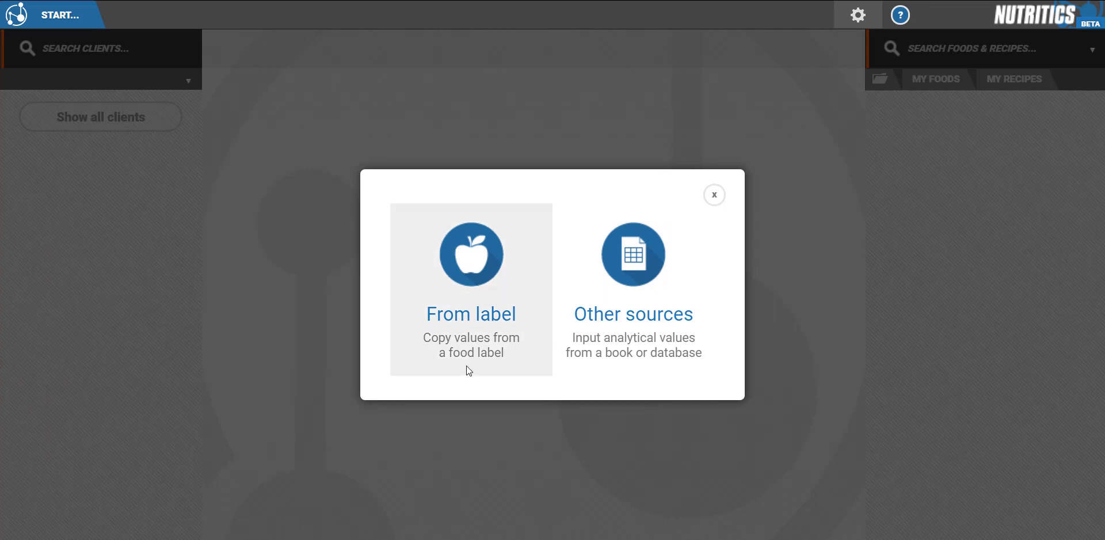
left_click(471, 289)
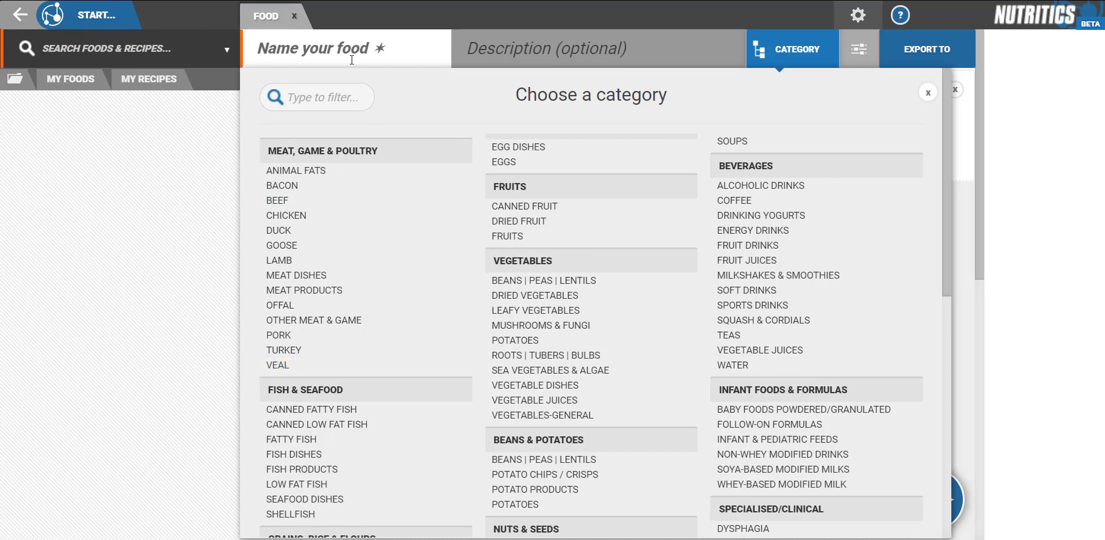
Step: Name the food 'Milled Linseed', add a manufacturer description, and filter categories by 'seed'
type("Milled")
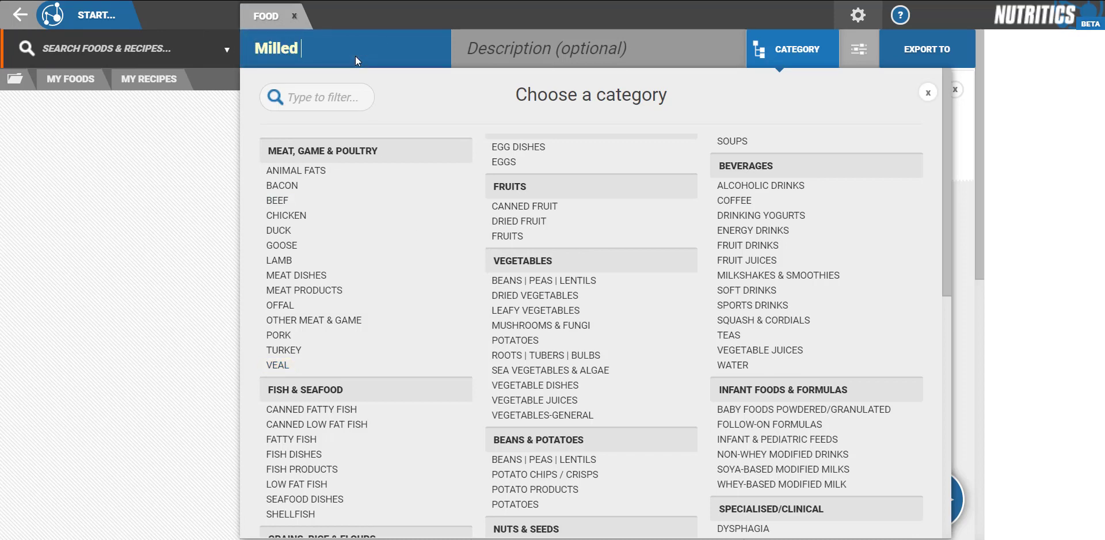
type("Linseed")
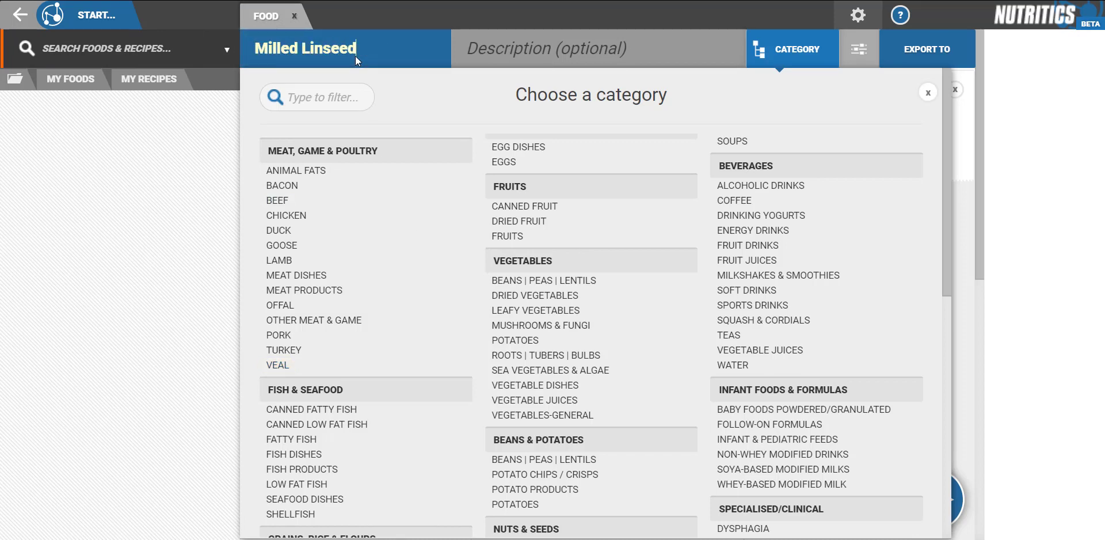
type("Man")
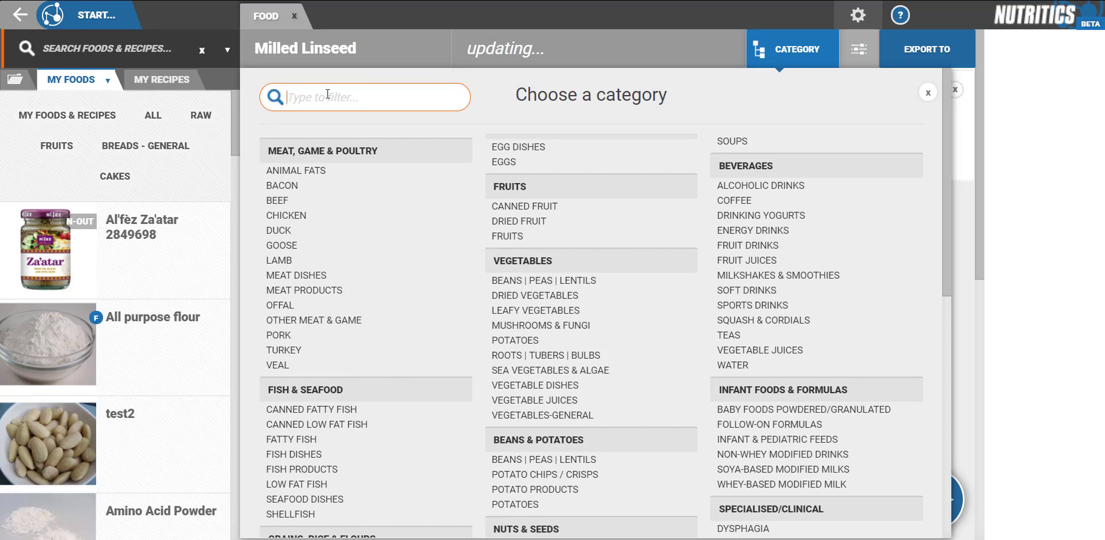
type("seed")
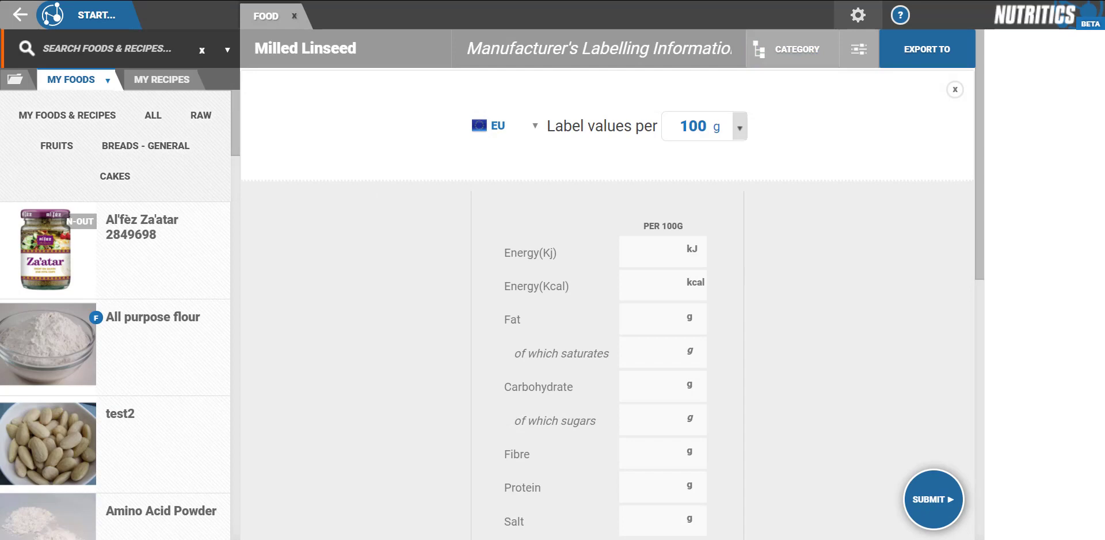
mouse_move(532, 135)
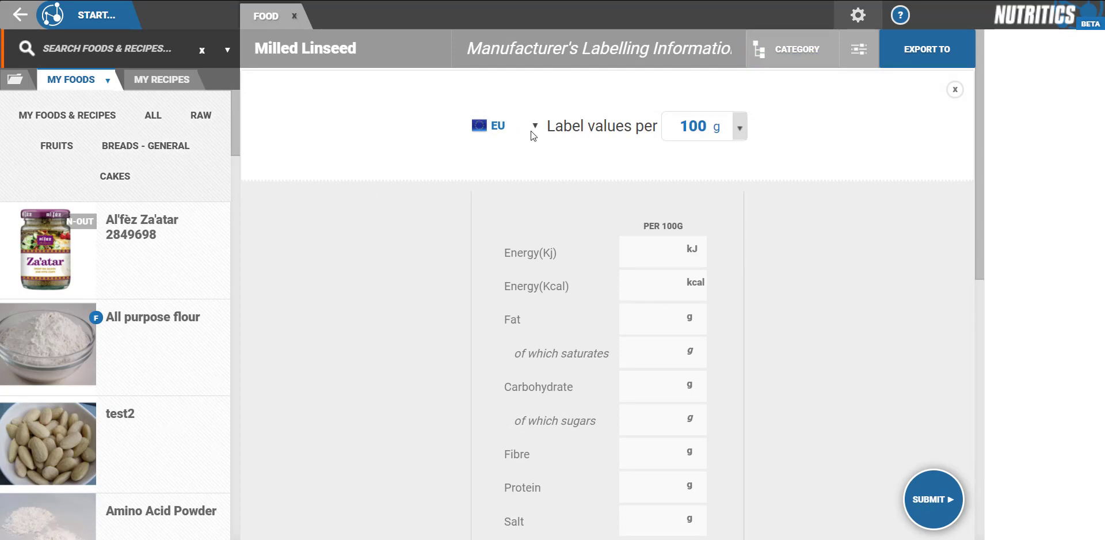
Step: Enter label values per 100 g: 1993 kJ, 482 kcal, fat 34, carbs 13, protein 20, salt 0.13
left_click(739, 126)
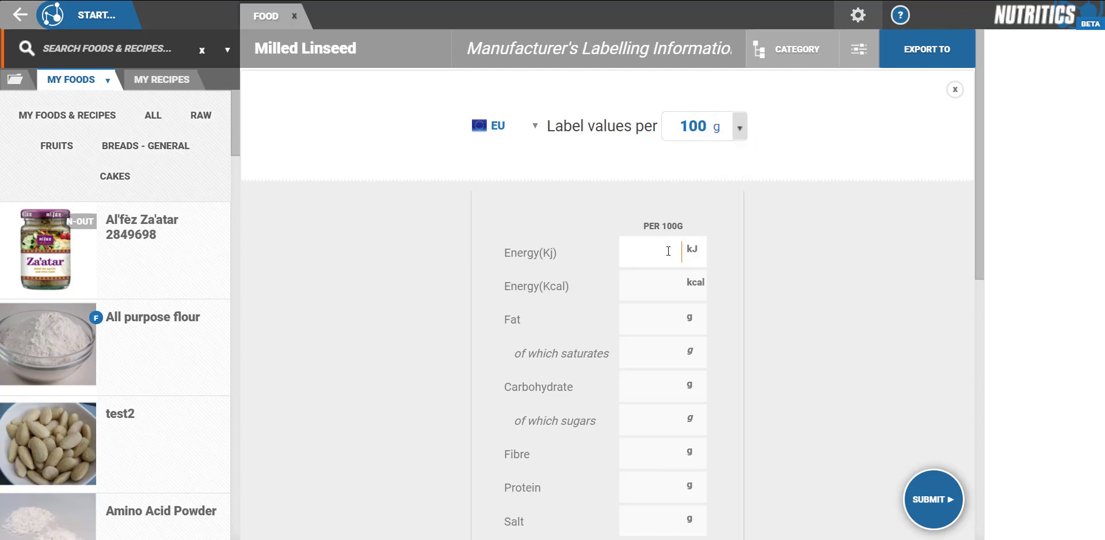
type("1993")
left_click(663, 286)
type("482")
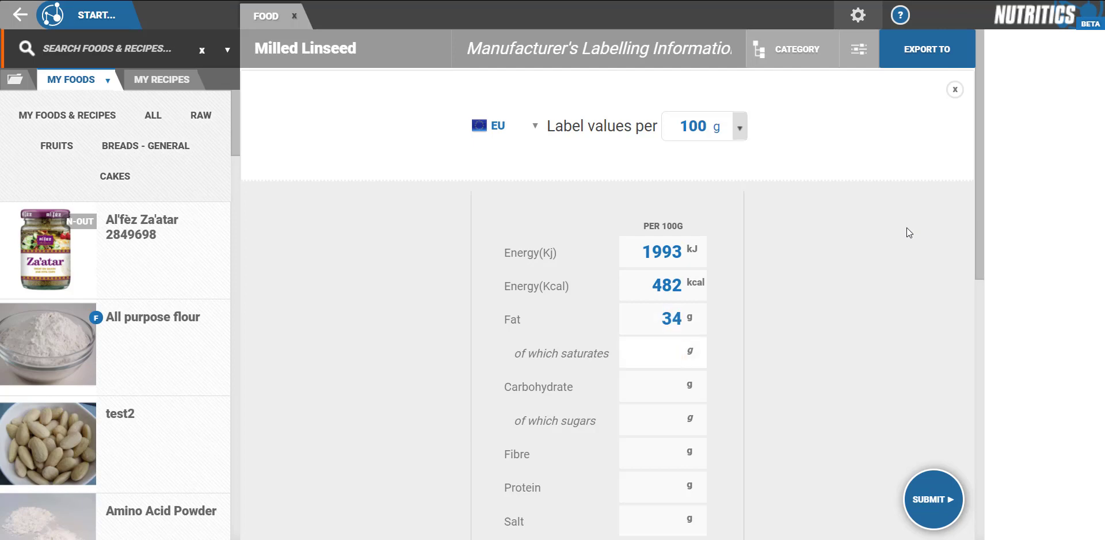
type("13")
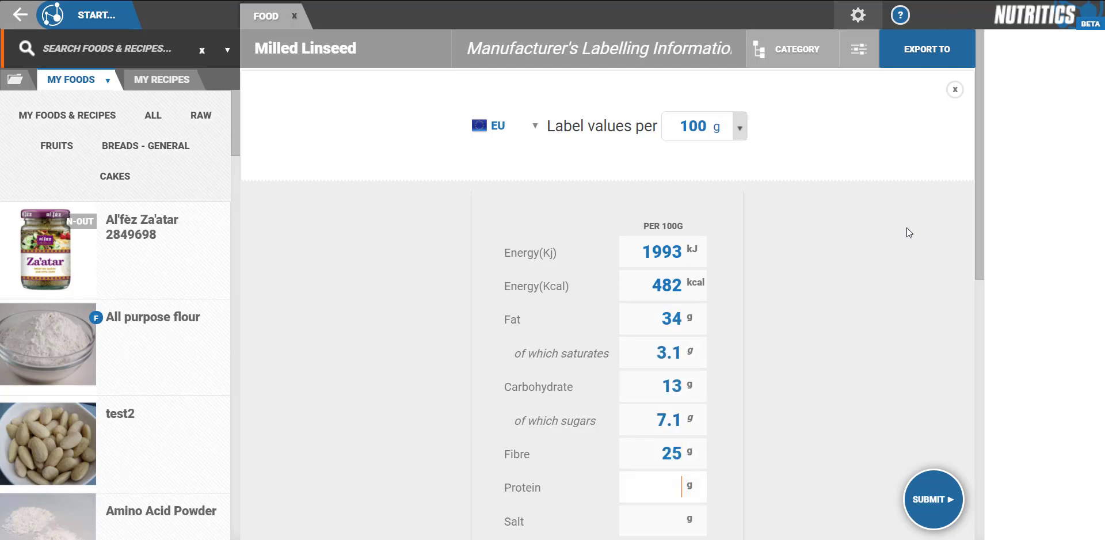
type("0.13")
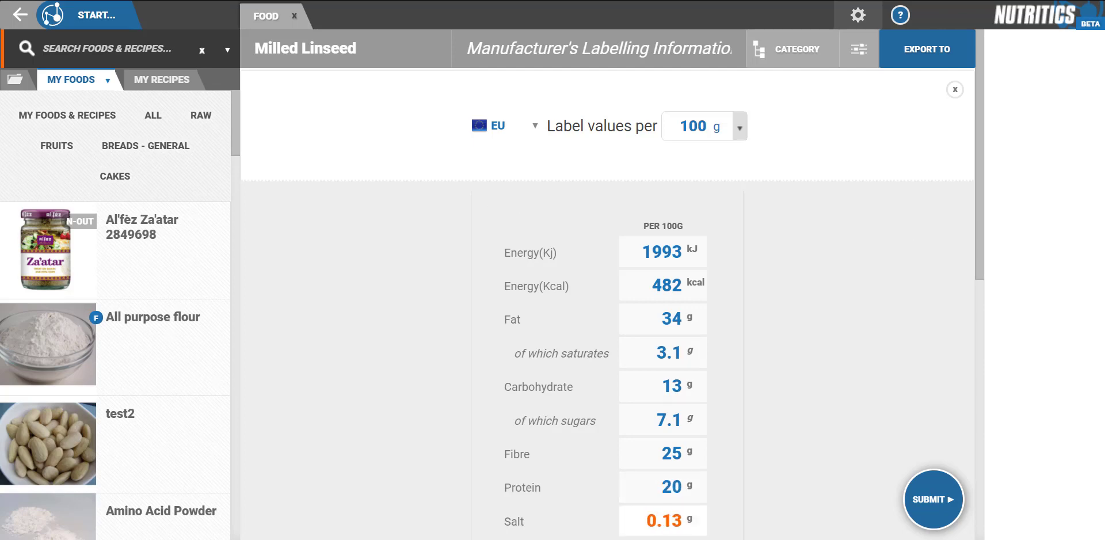
scroll("down", 3)
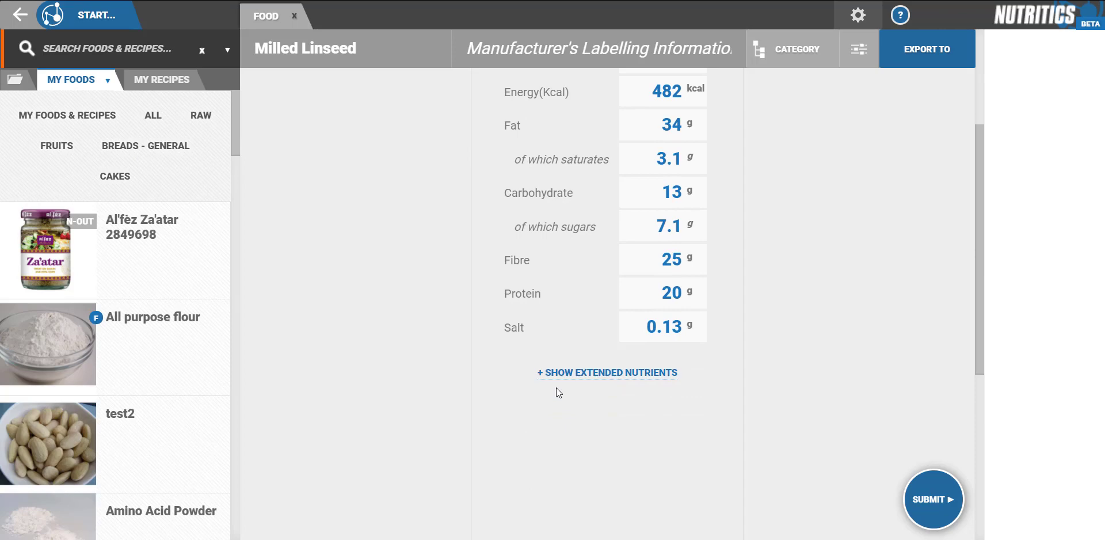
Step: Show extended nutrients, set monounsaturated fat 6.2 g and polyunsaturated 22 g, then submit
left_click(606, 372)
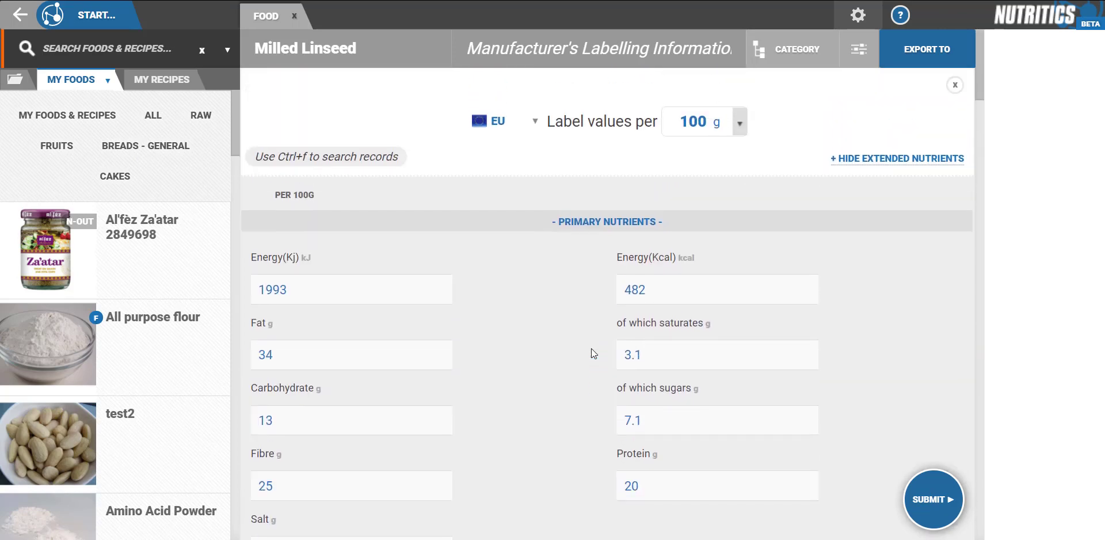
scroll("down", 3)
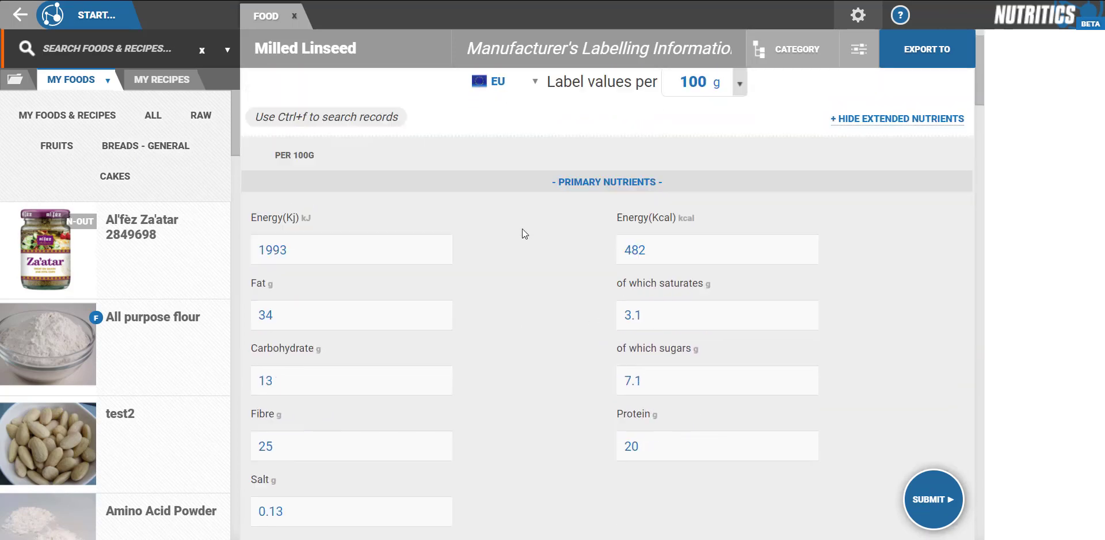
scroll("down", 3)
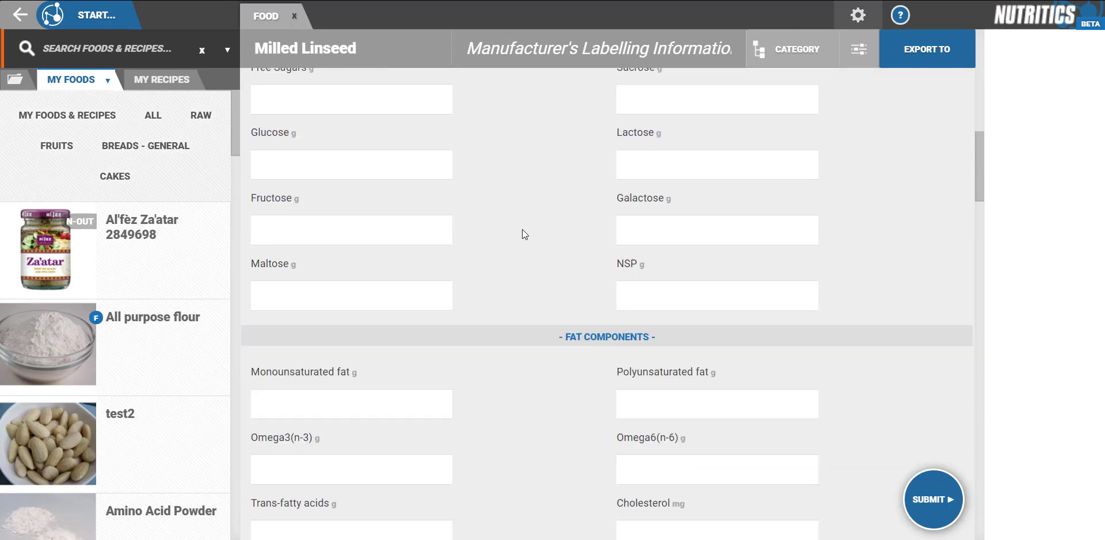
type("6")
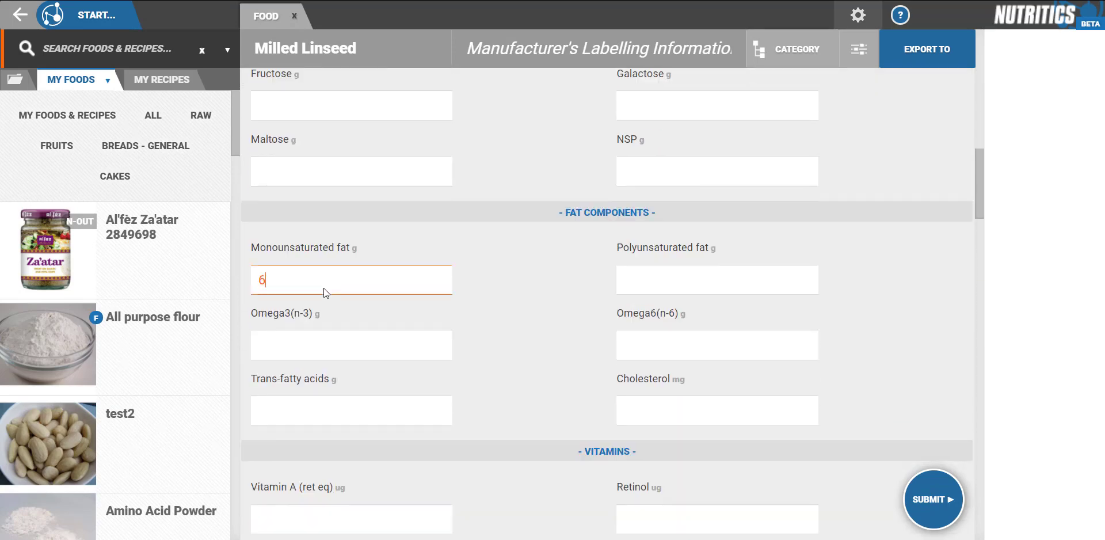
type(".2")
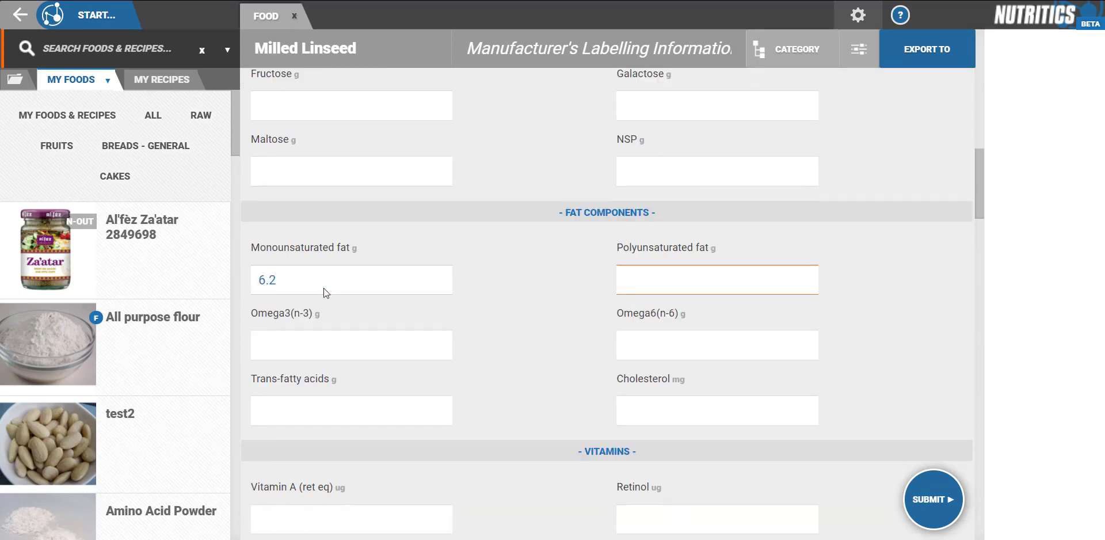
type("22")
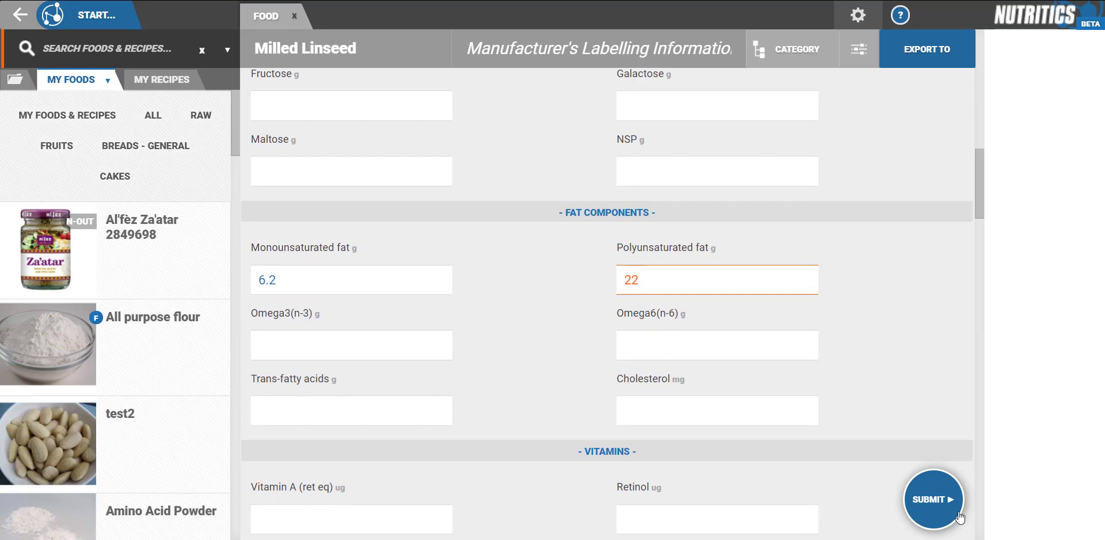
left_click(931, 499)
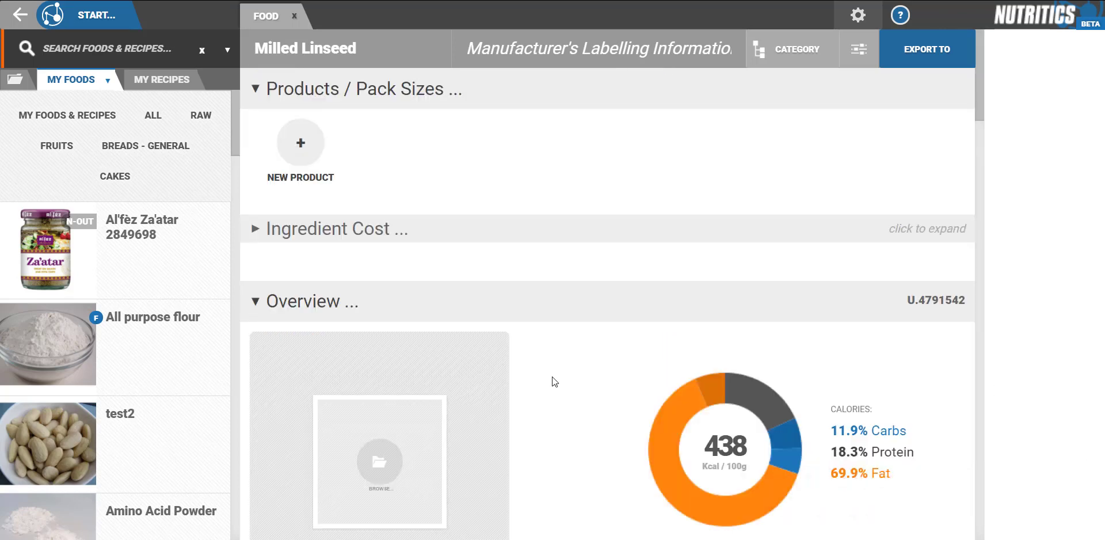
mouse_move(418, 454)
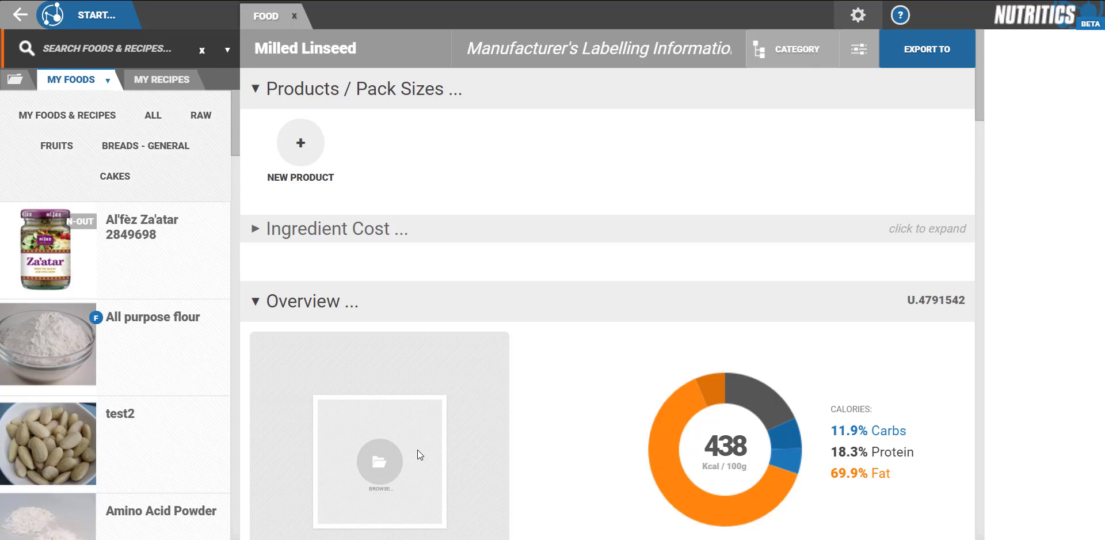
mouse_move(413, 296)
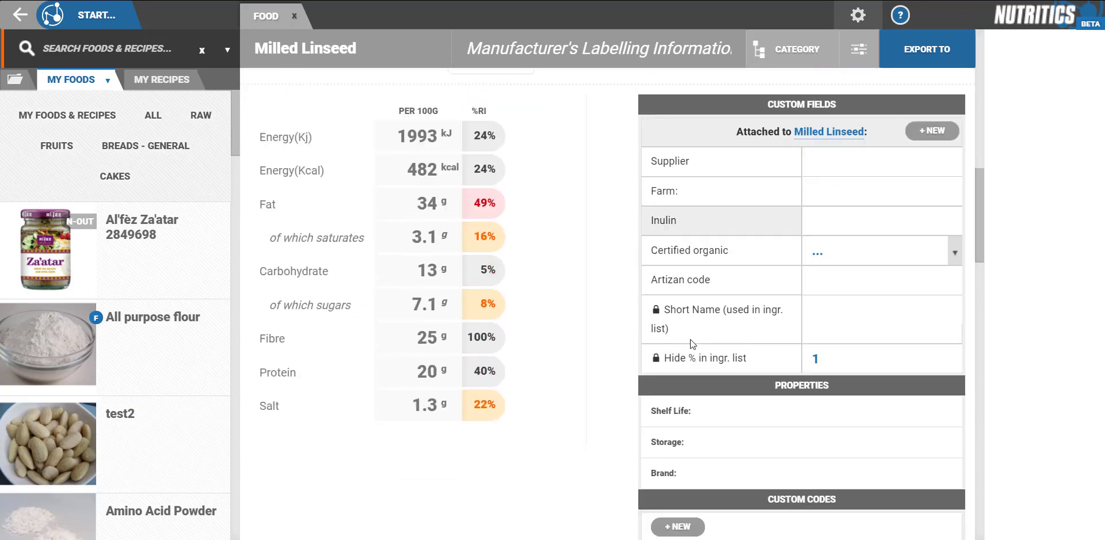
Step: Scroll the Milled Linseed page down to the Ingredient List (QUID) section
scroll("down", 3)
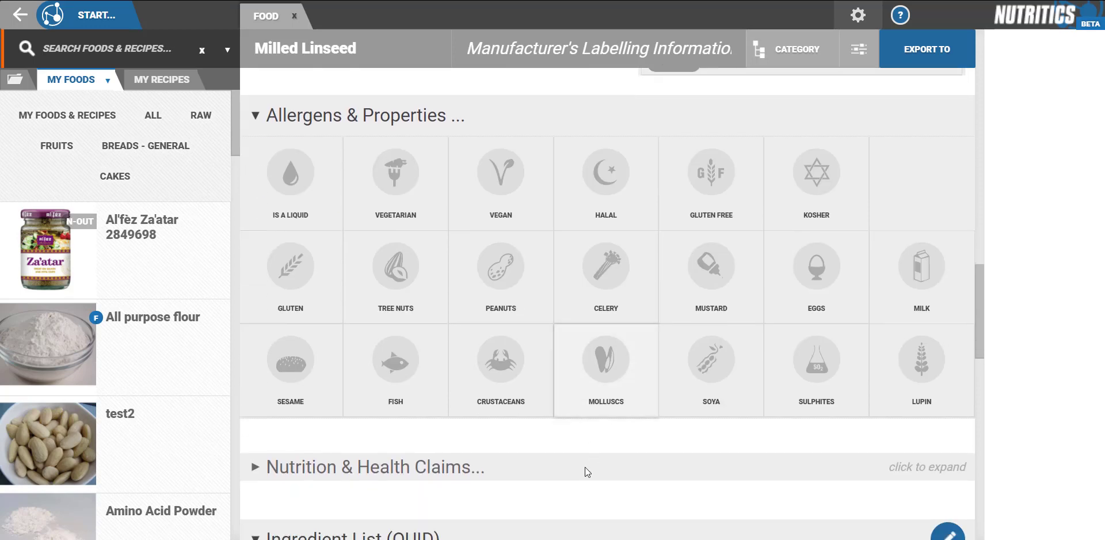
scroll("down", 3)
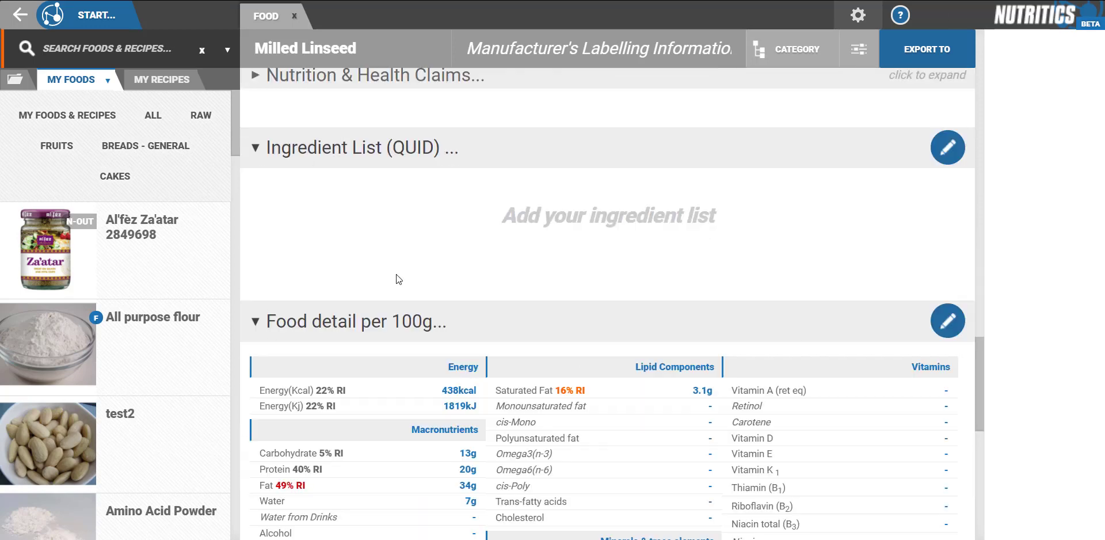
mouse_move(947, 147)
type("Li")
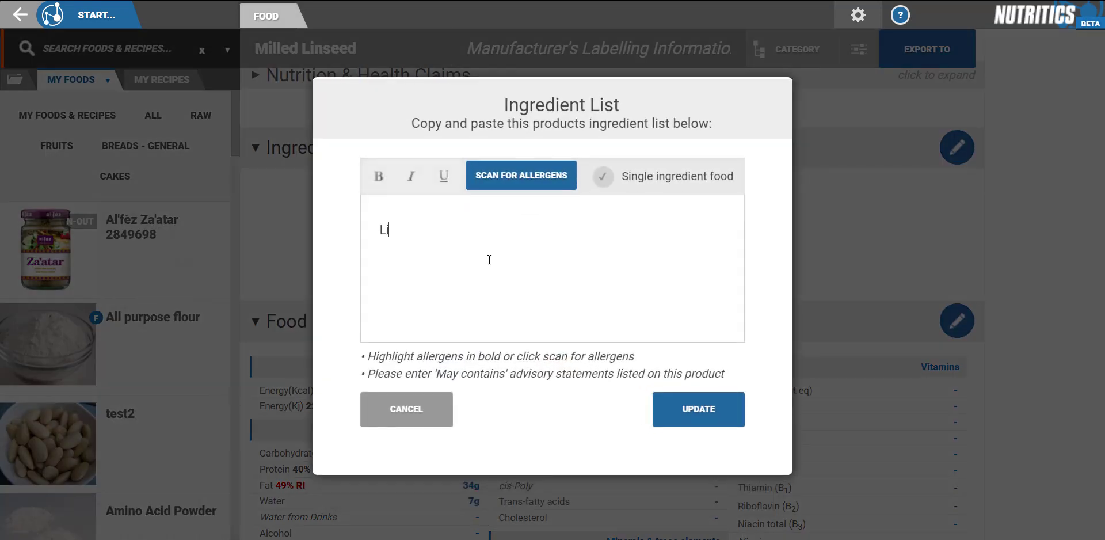
Step: Scan for allergens, approve the no-allergen result, and start a new pack size
left_click(521, 175)
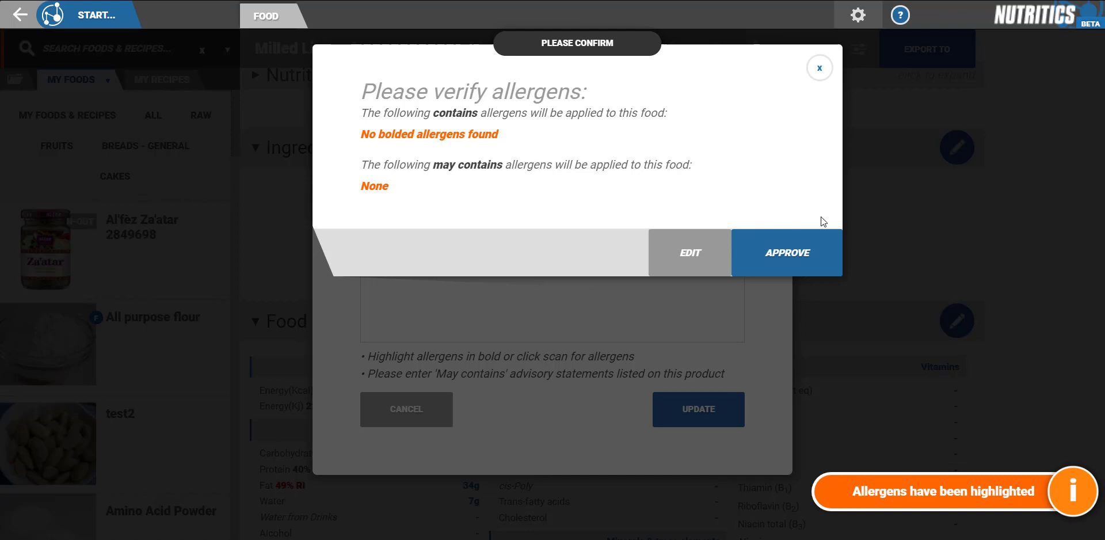
left_click(787, 252)
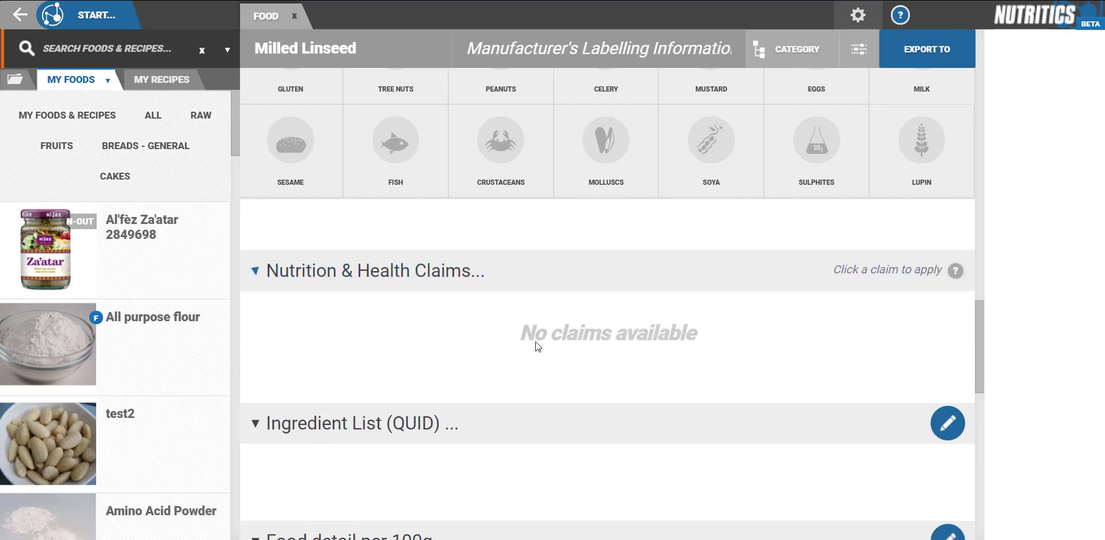
scroll("down", 3)
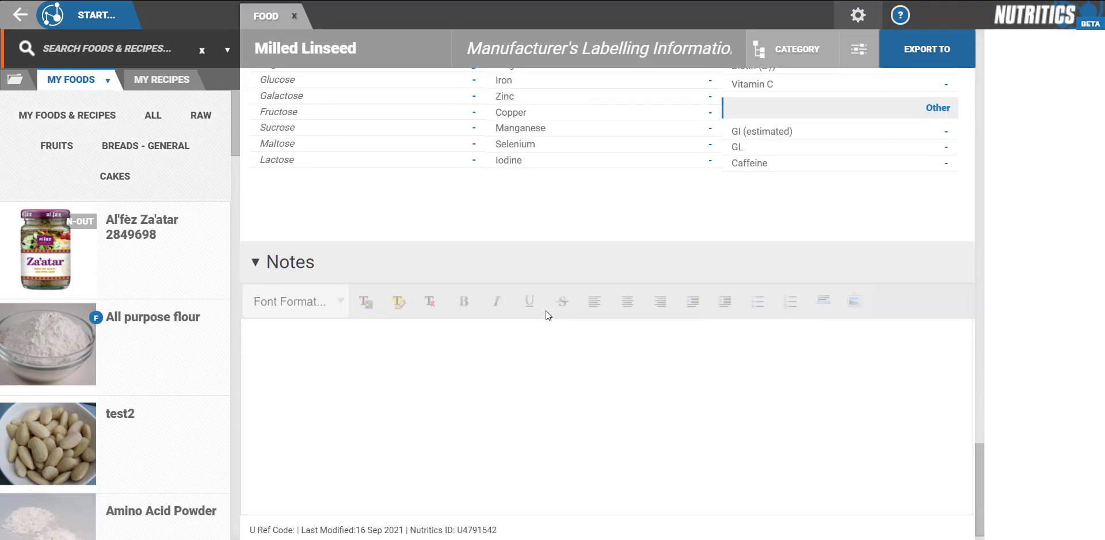
scroll("down", 3)
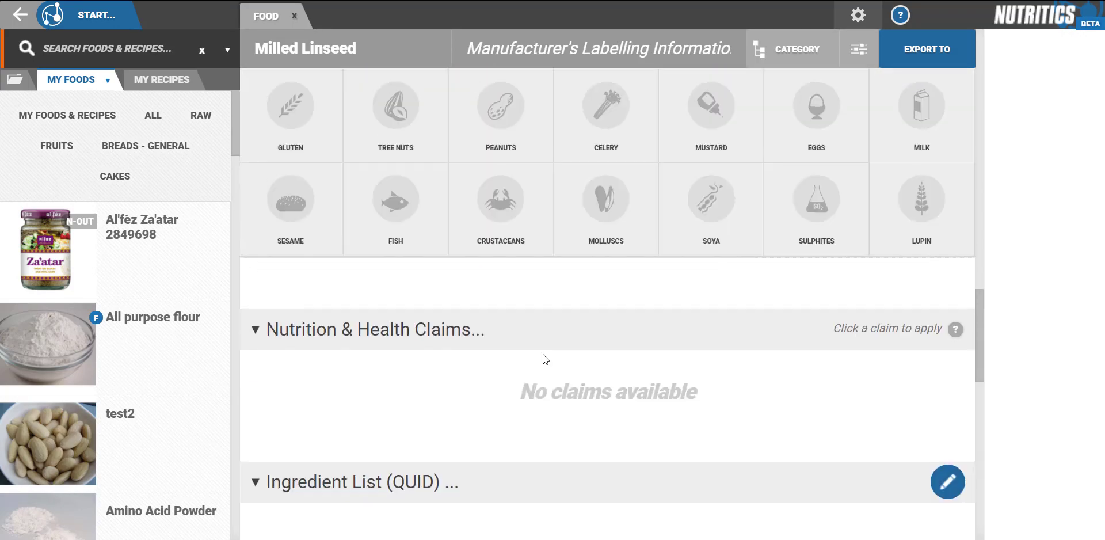
scroll("down", 3)
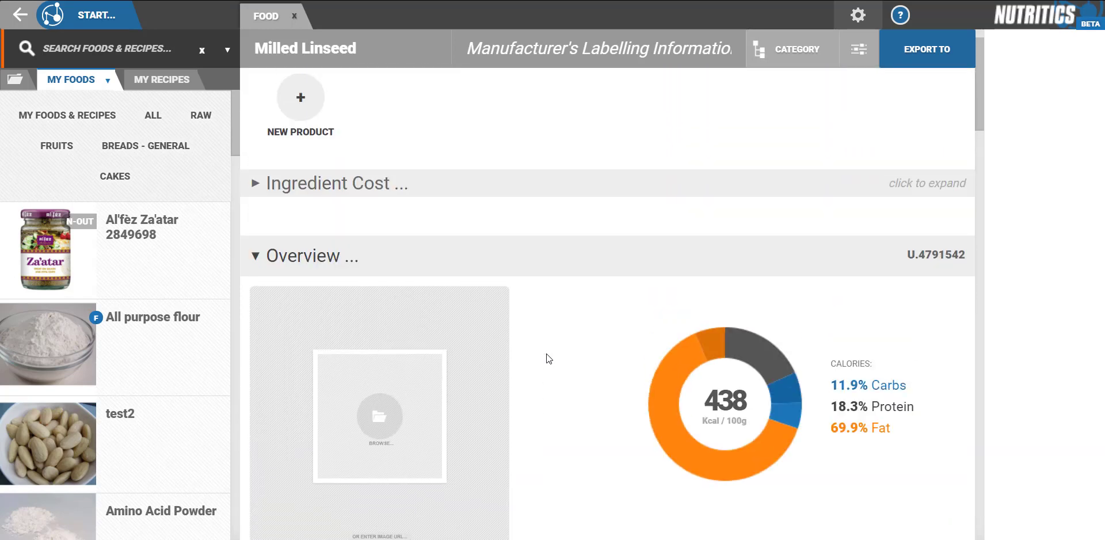
left_click(299, 95)
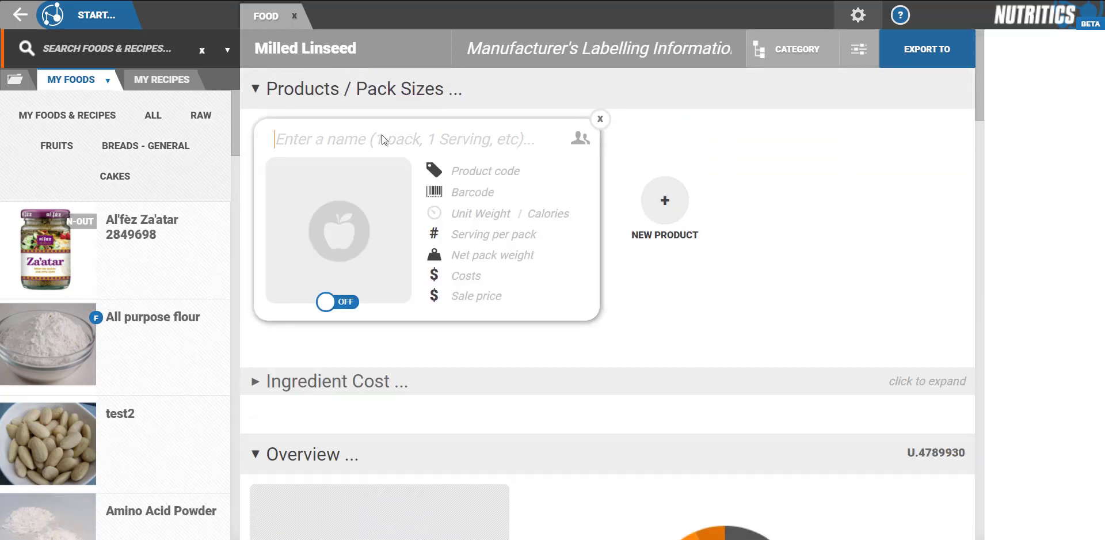
Step: Name the pack size '100g bag' and give it a 100 g unit weight
type("100g bag")
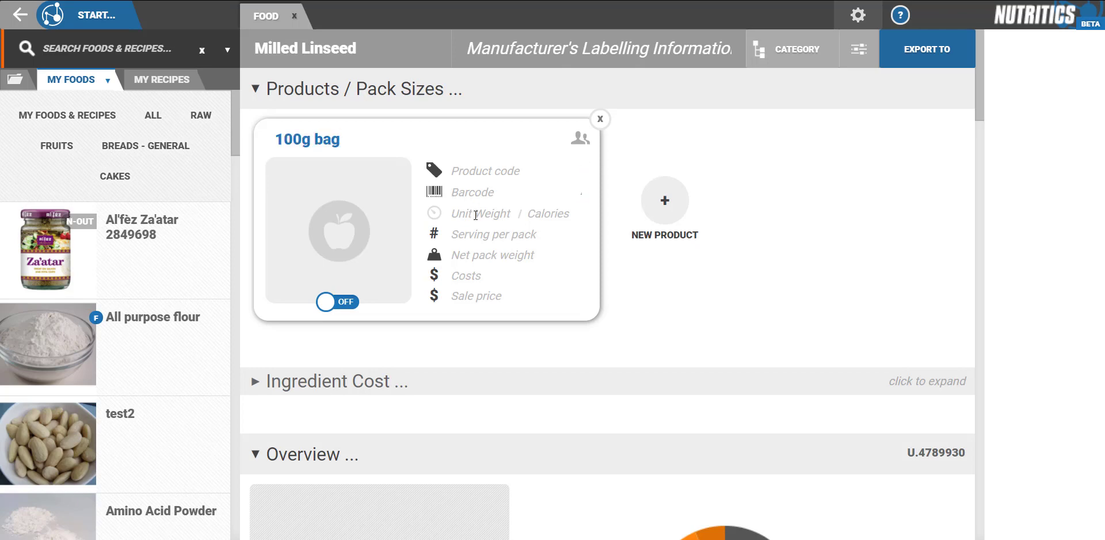
left_click(338, 301)
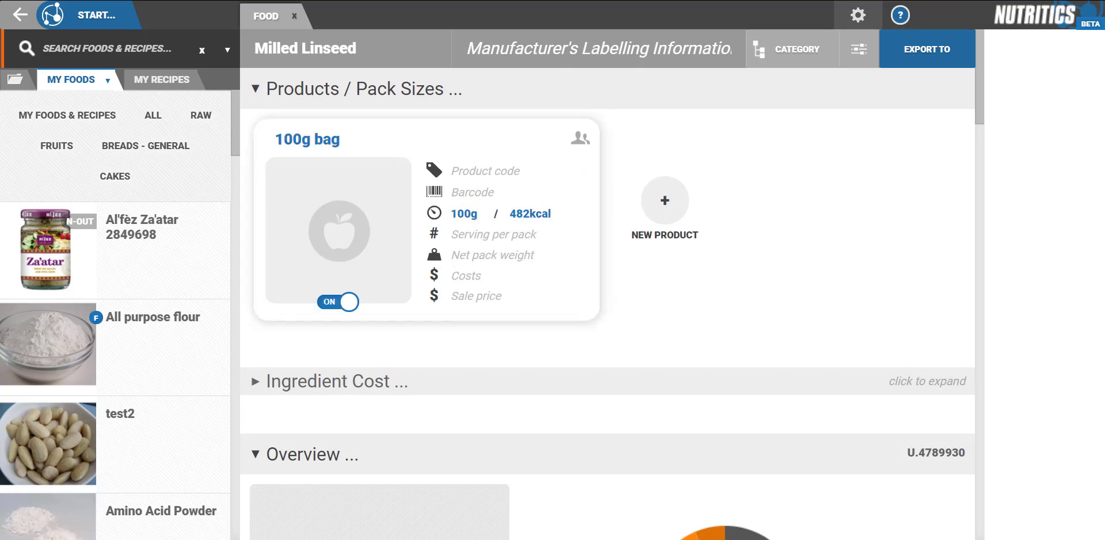
left_click(107, 81)
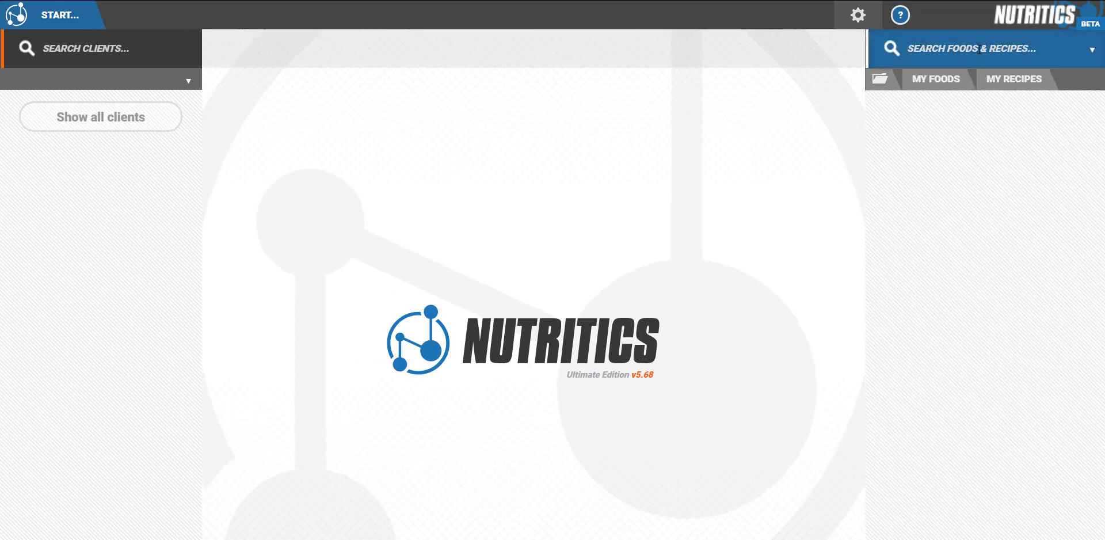
Step: Search 'milled linseed' and copy Flax Seed (milled or whole) into my foods
type("milled linseed")
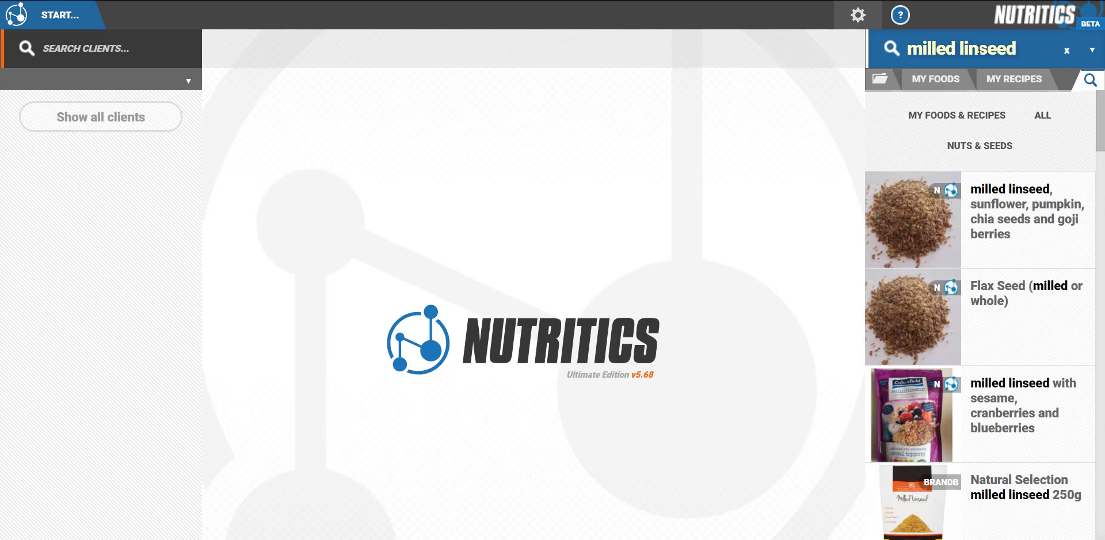
mouse_move(1000, 218)
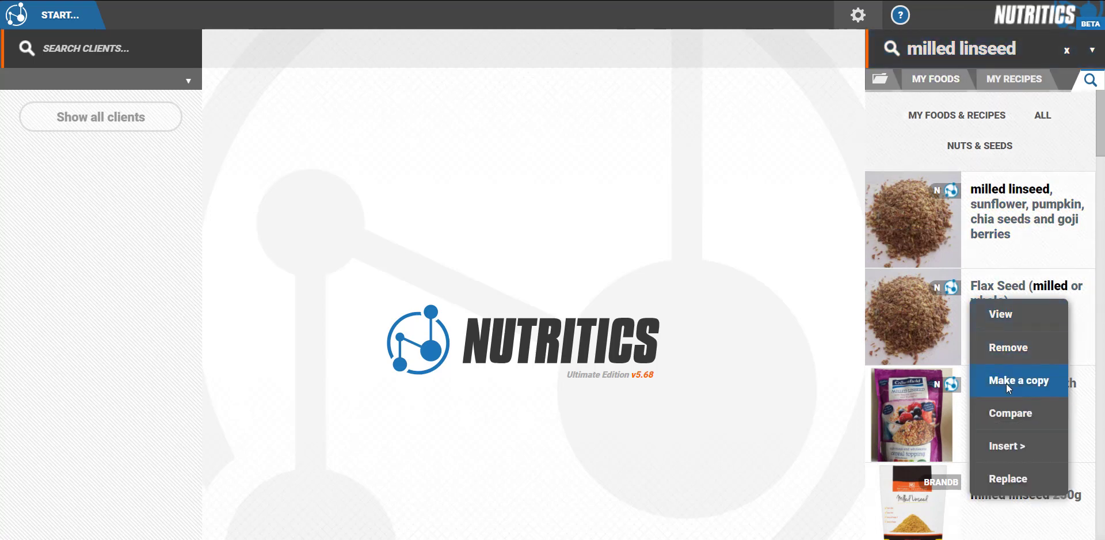
left_click(1018, 380)
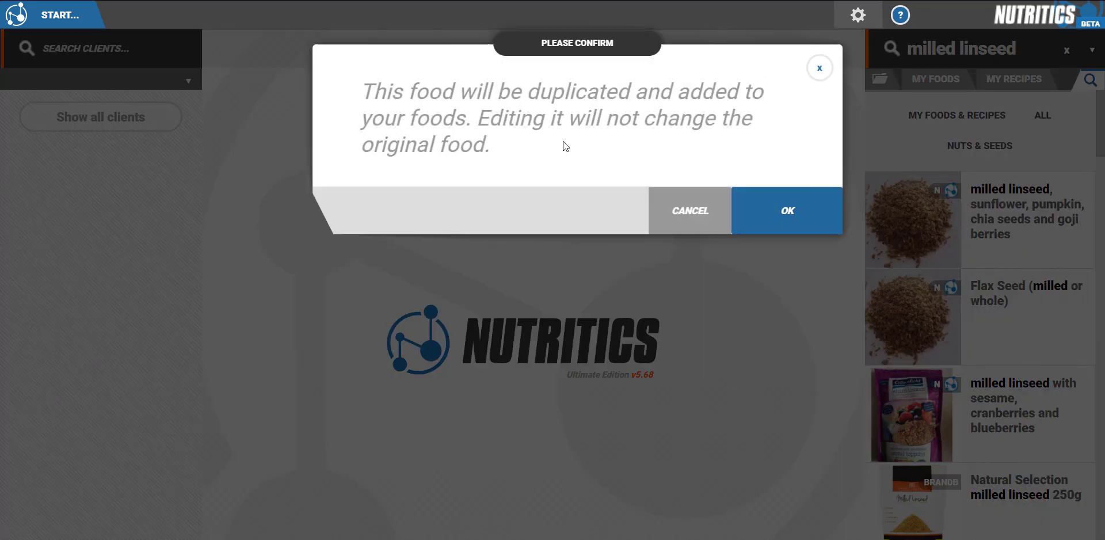
left_click(785, 210)
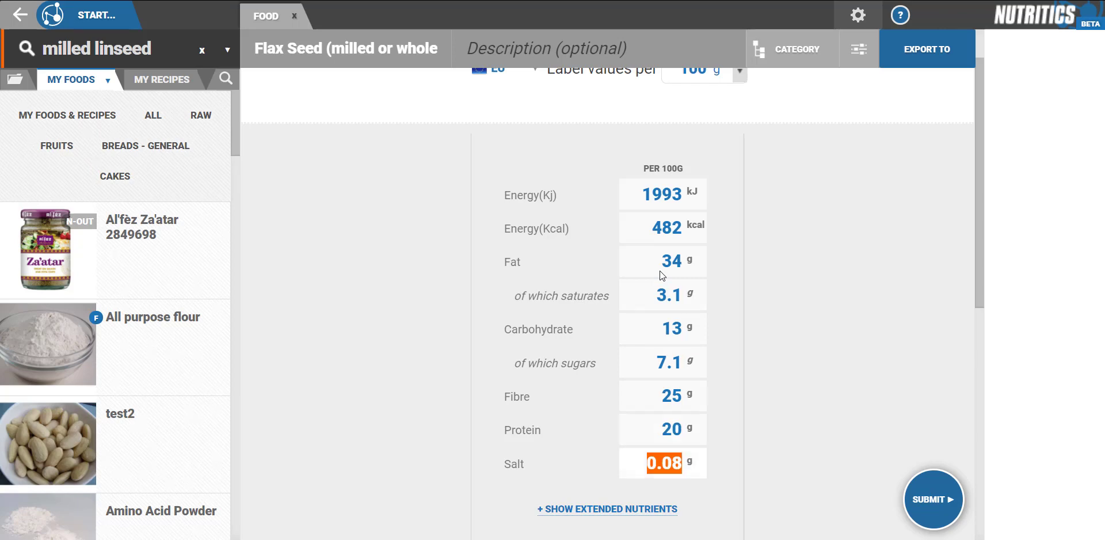
Step: Set the Flax Seed copy's salt to 0.13 g per 100g and submit
type("0.13")
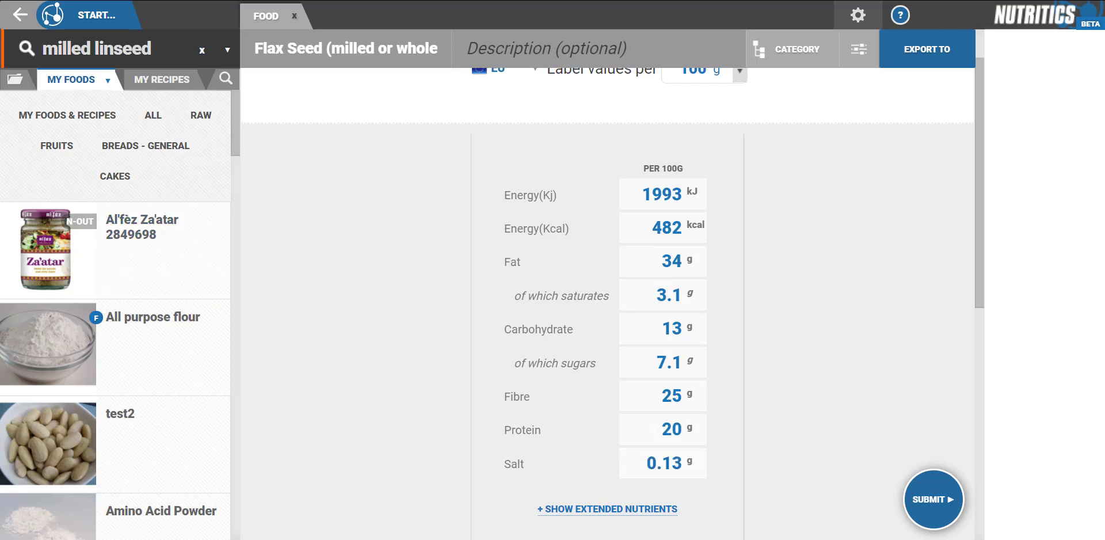
mouse_move(675, 392)
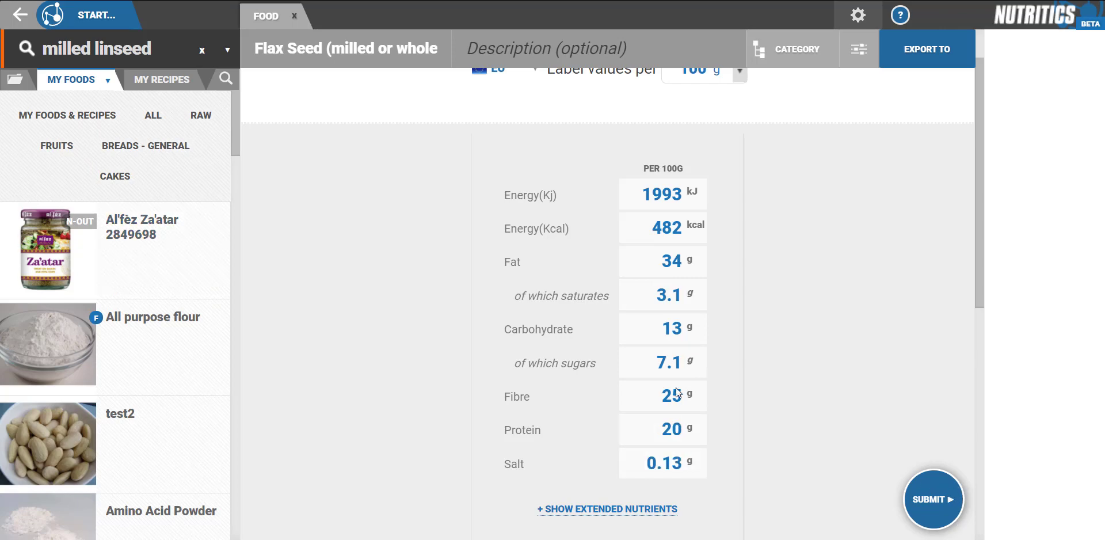
left_click(932, 499)
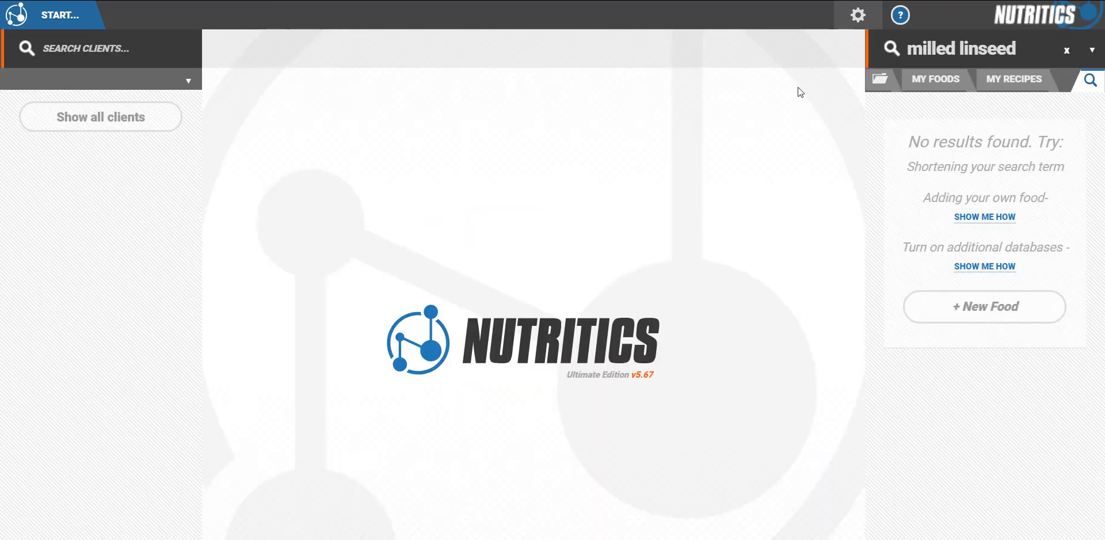
Step: In Settings > Feedback, set the feedback type to New Food Request/Query
left_click(857, 15)
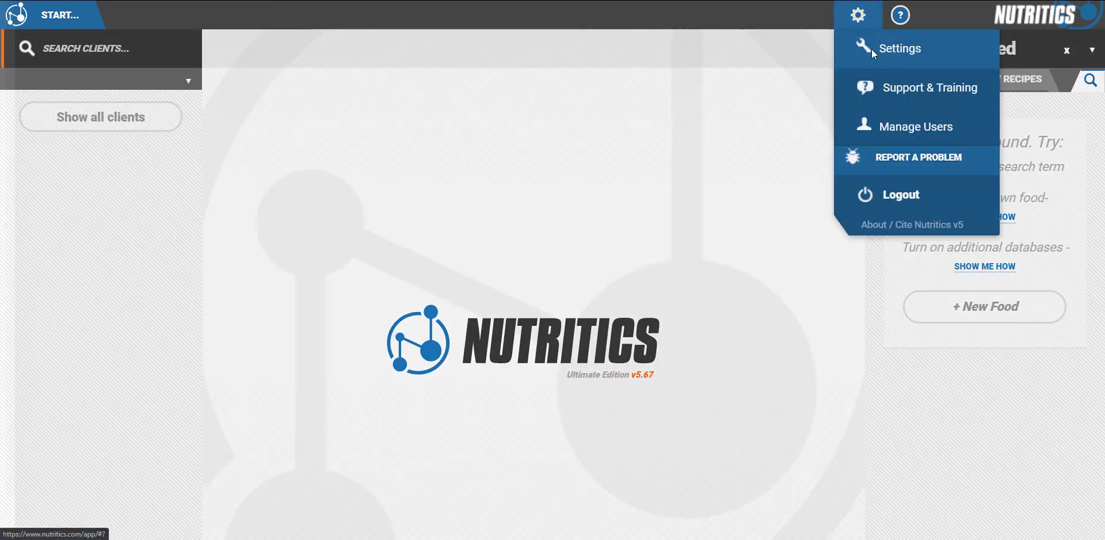
left_click(918, 158)
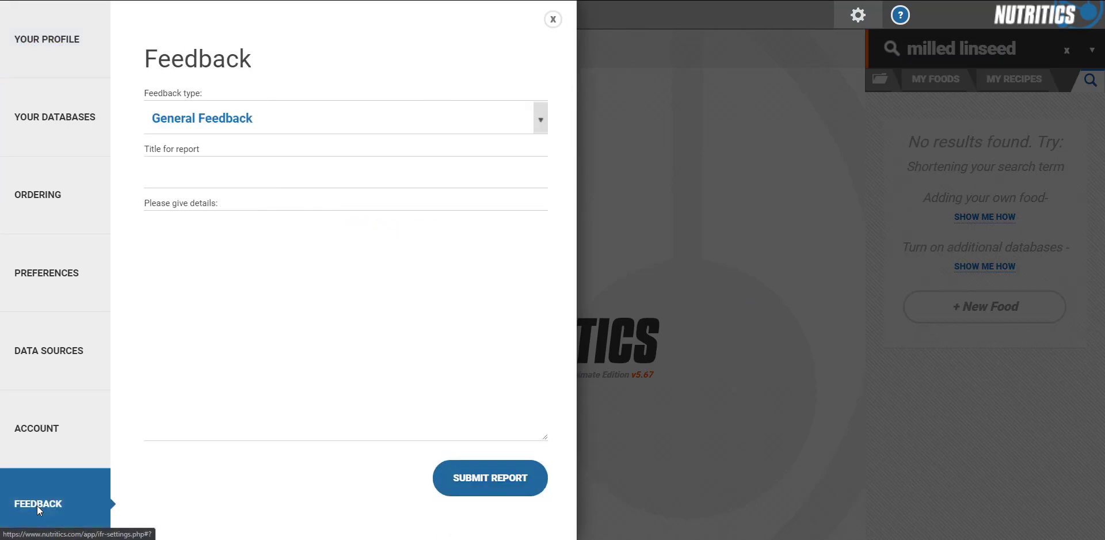
left_click(345, 117)
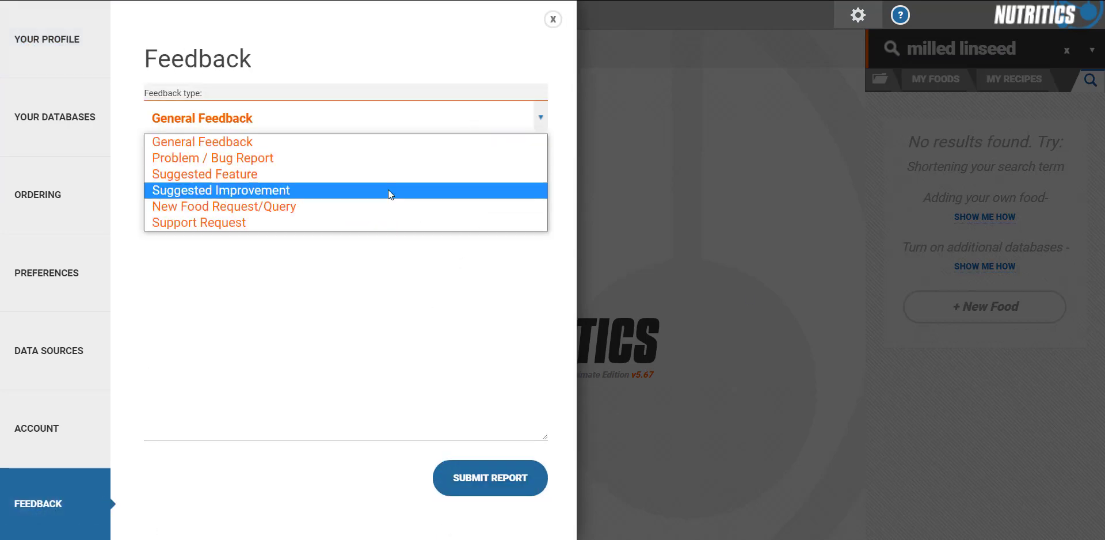
left_click(223, 207)
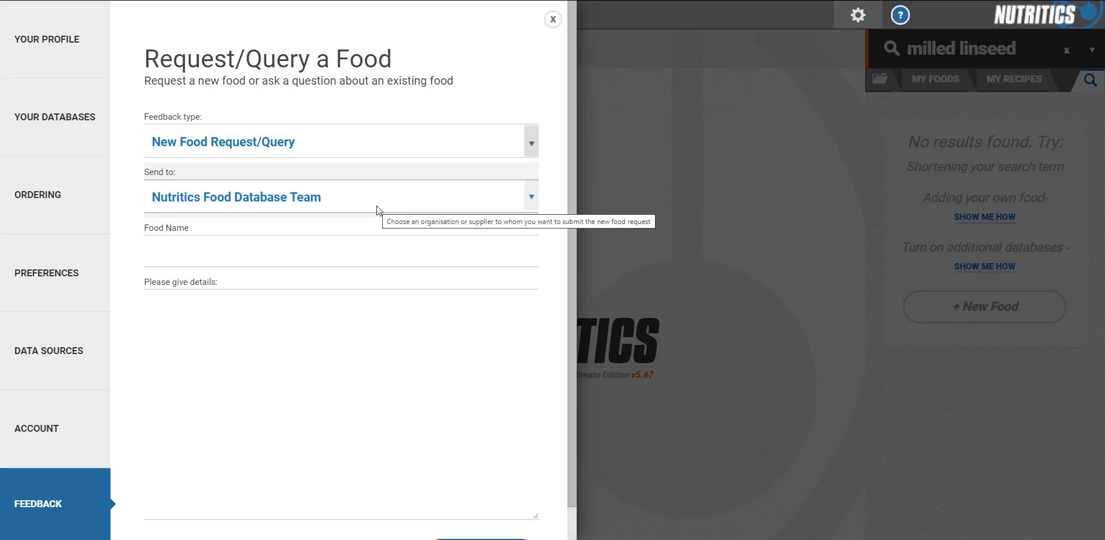